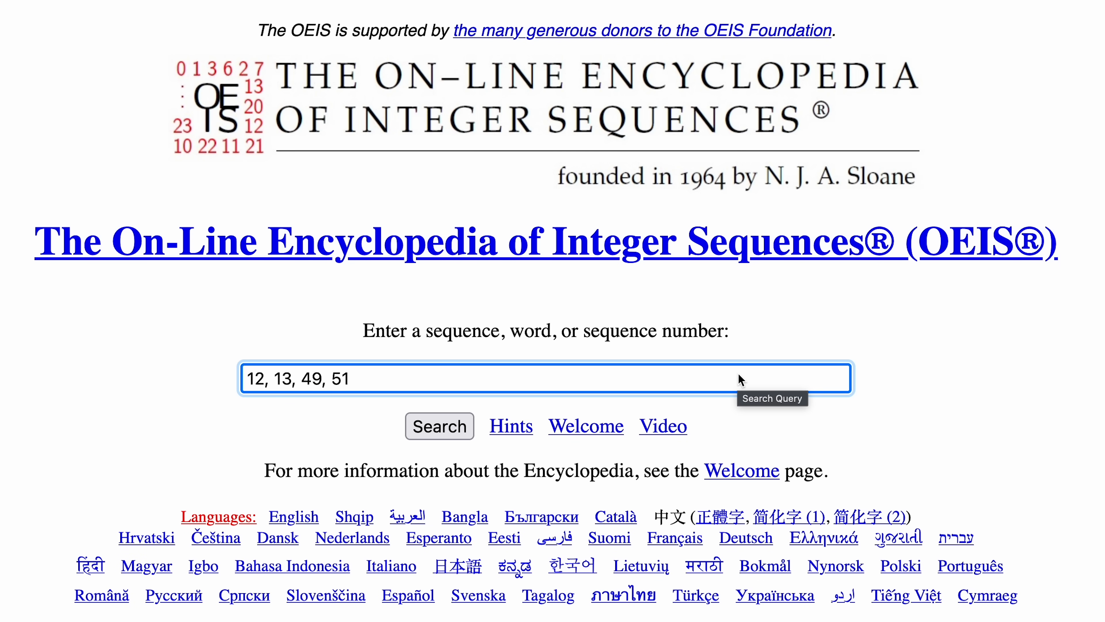
Switch from the OEIS lookup of 12, 13, 49, 51 to Mojang Jira issue MC-119369 about boat falls.
click(438, 426)
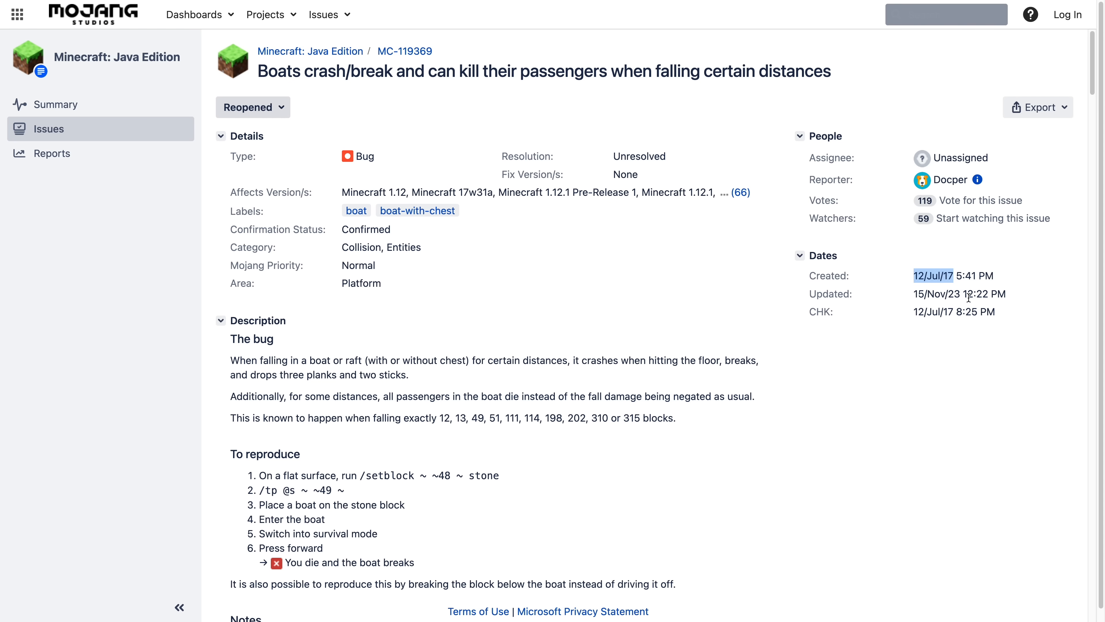
mouse_move(660, 355)
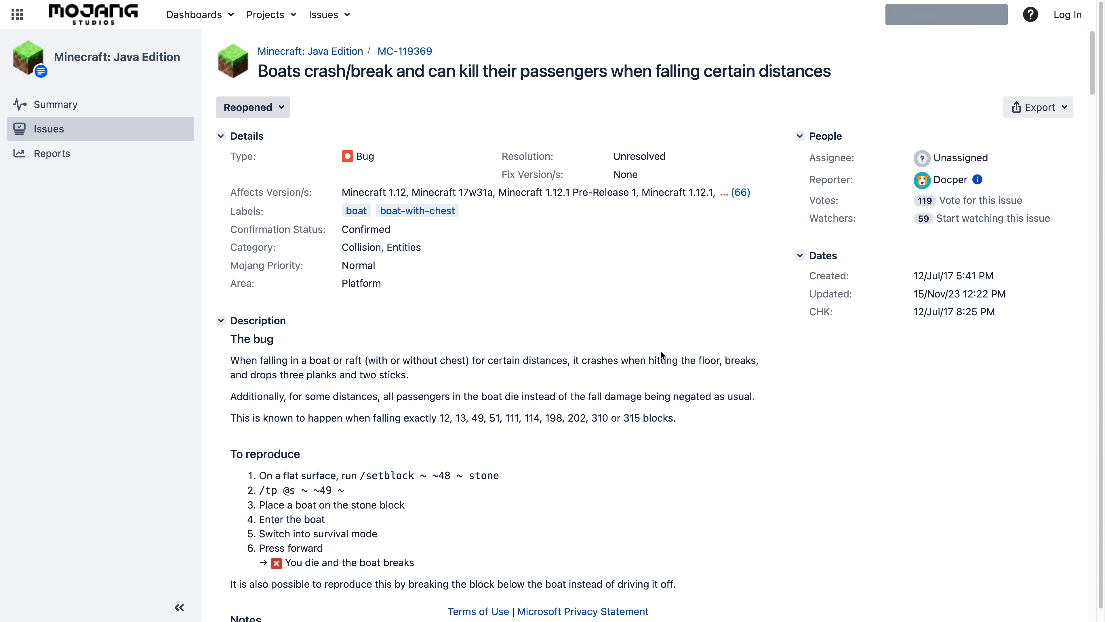
scroll(down, 3)
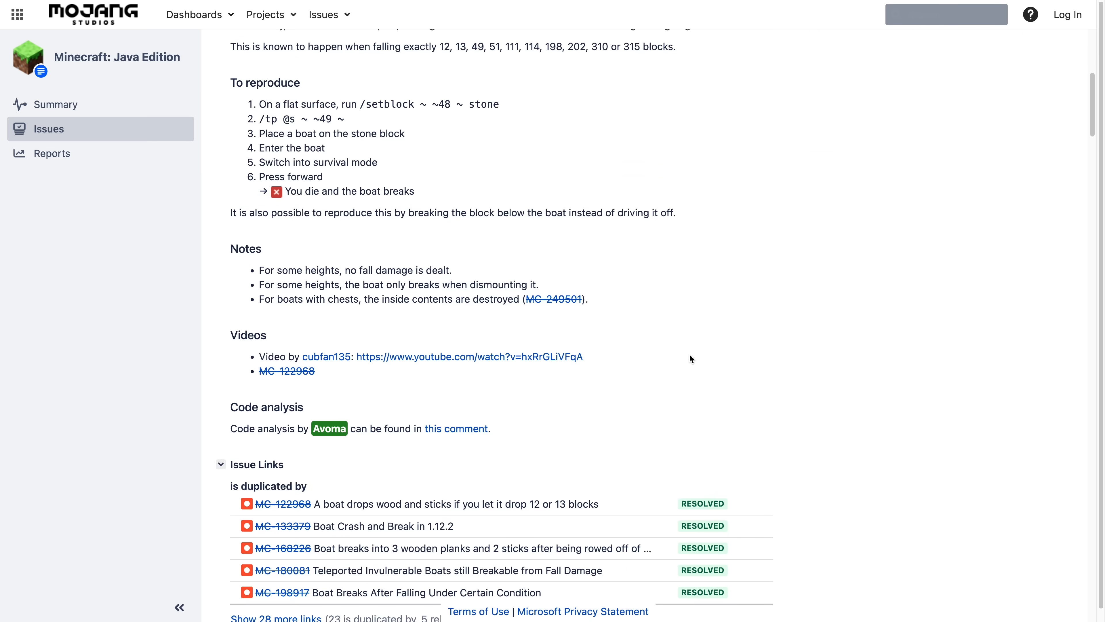
scroll(up, 3)
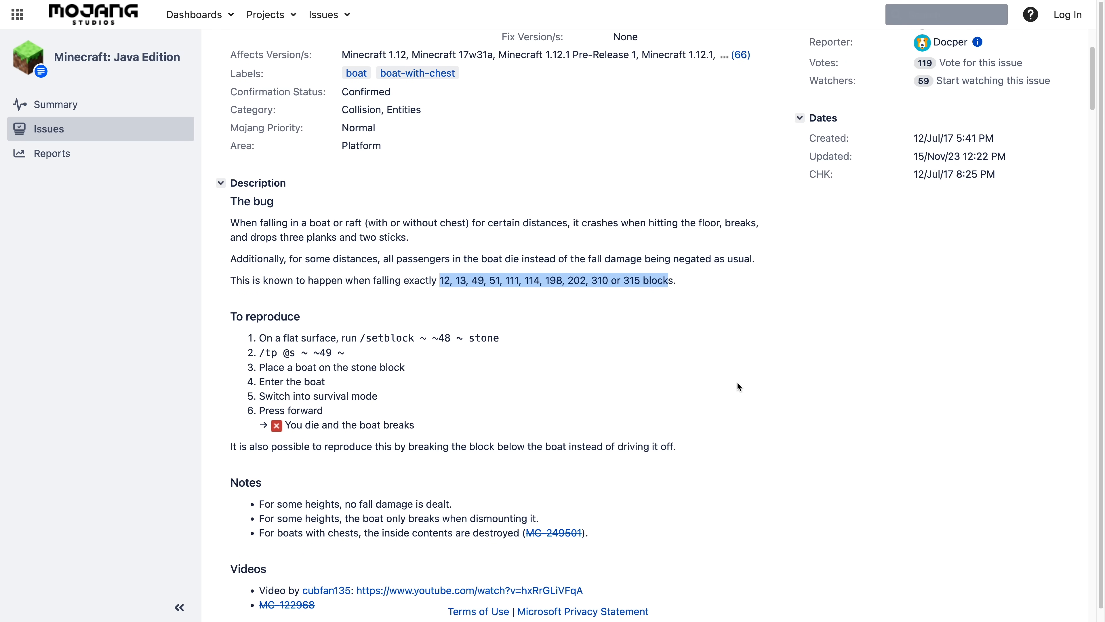
scroll(down, 3)
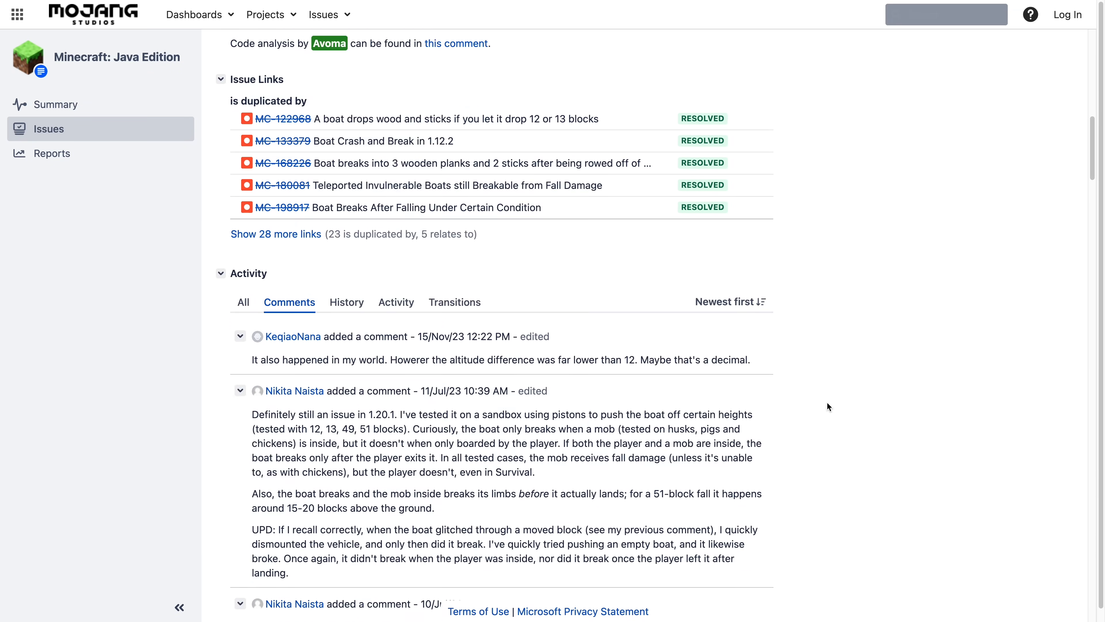
scroll(down, 3)
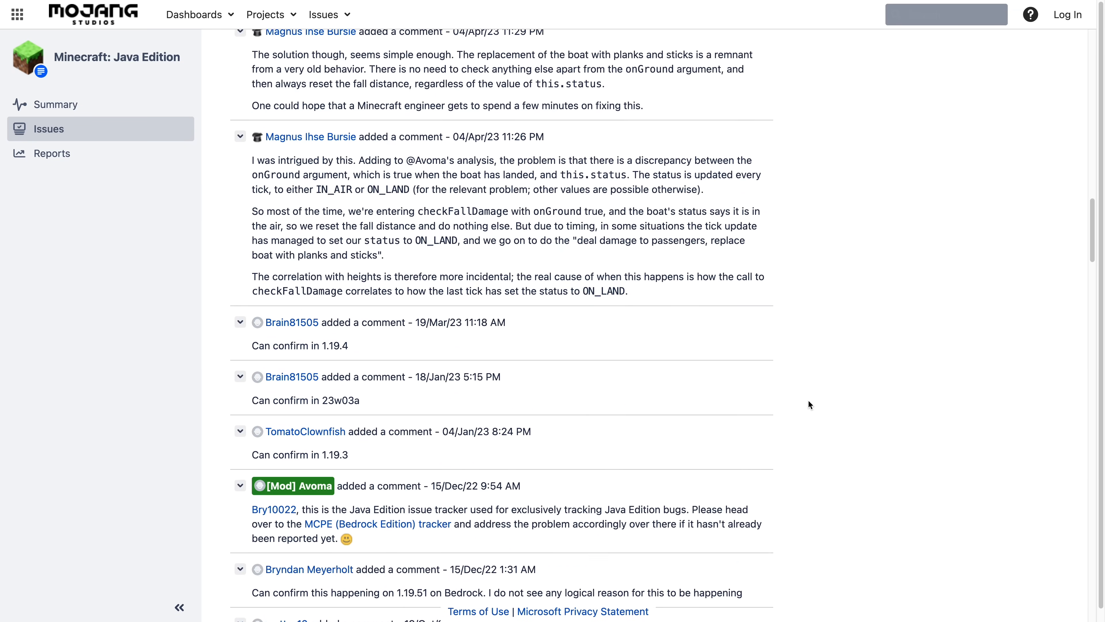
scroll(down, 3)
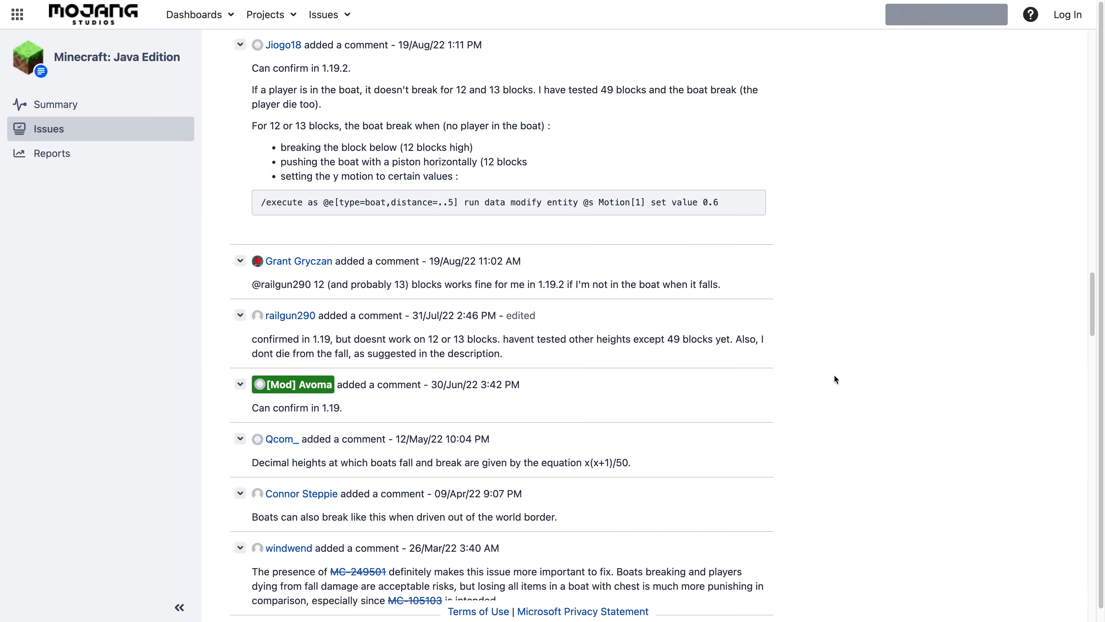
scroll(down, 3)
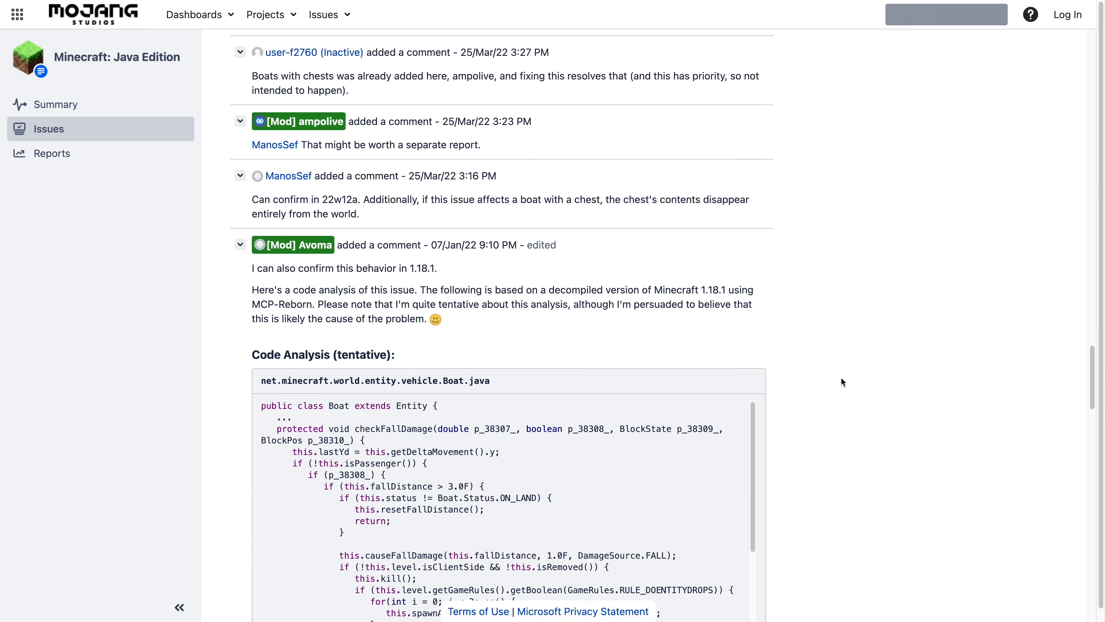
scroll(down, 3)
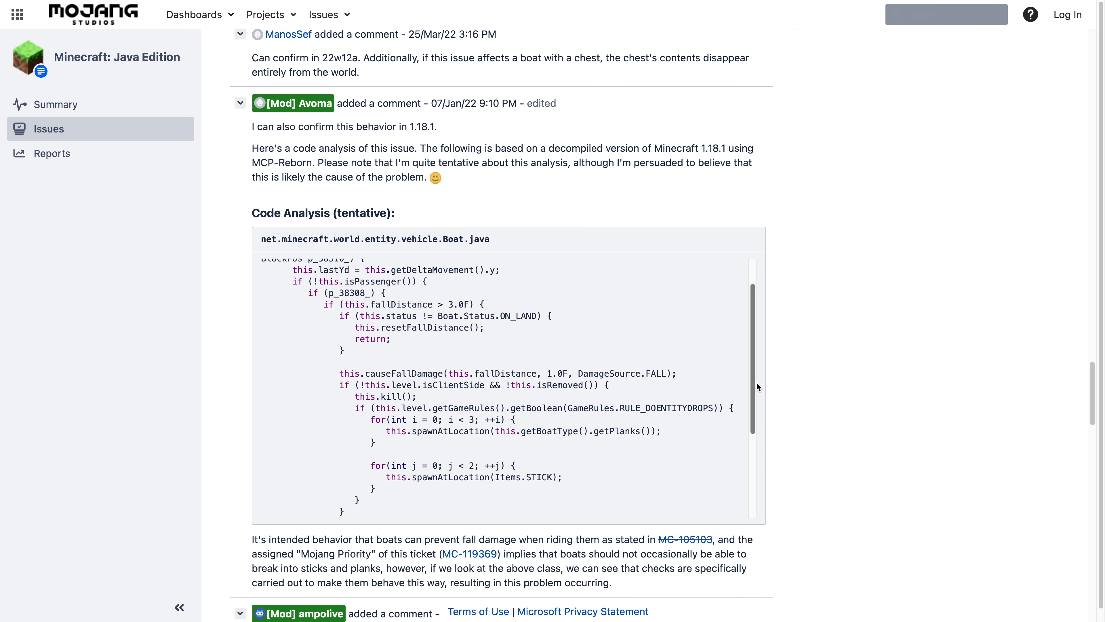
scroll(down, 3)
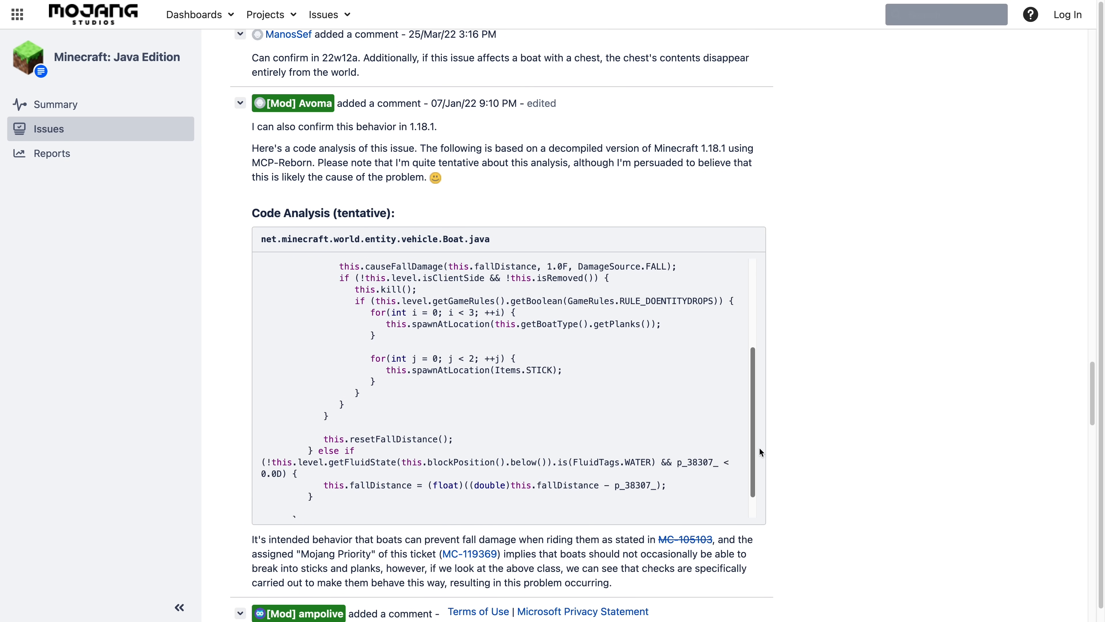
scroll(down, 3)
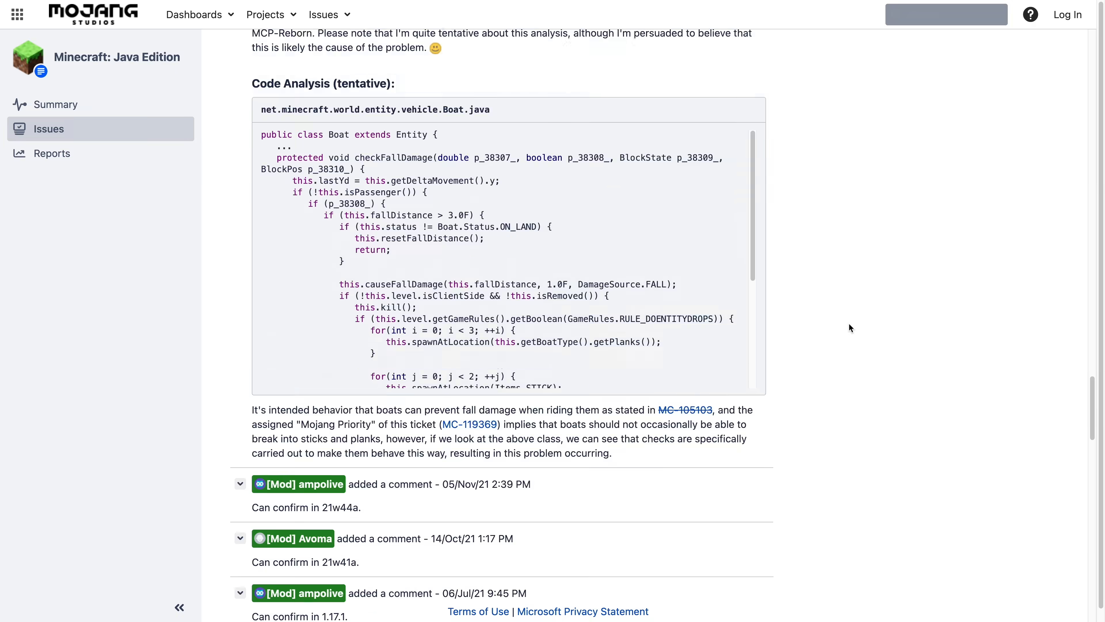
scroll(down, 3)
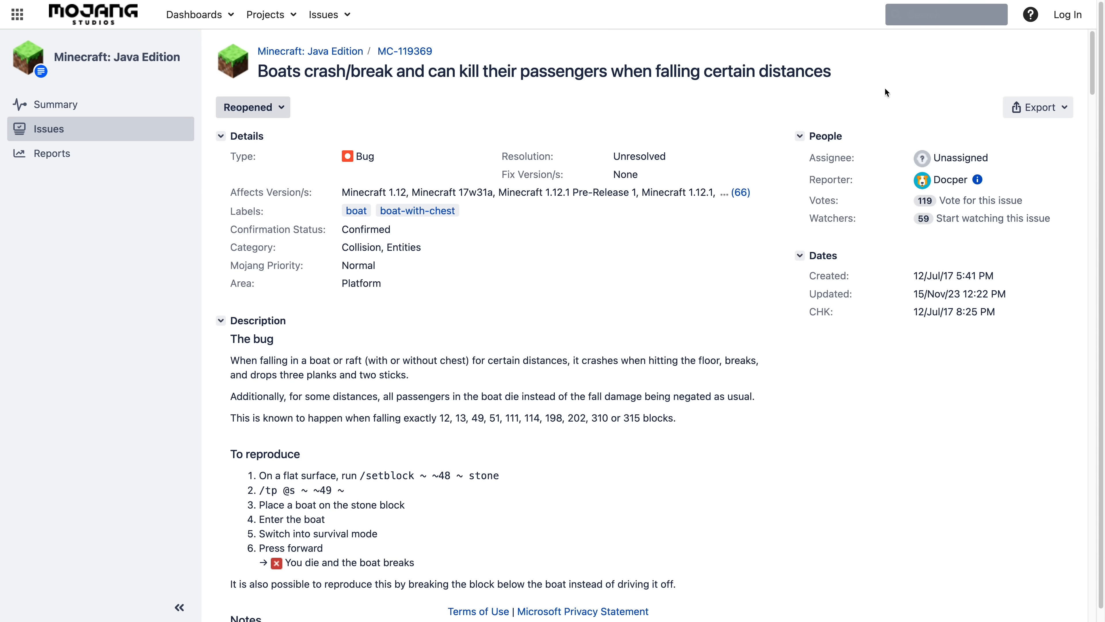
mouse_move(974, 370)
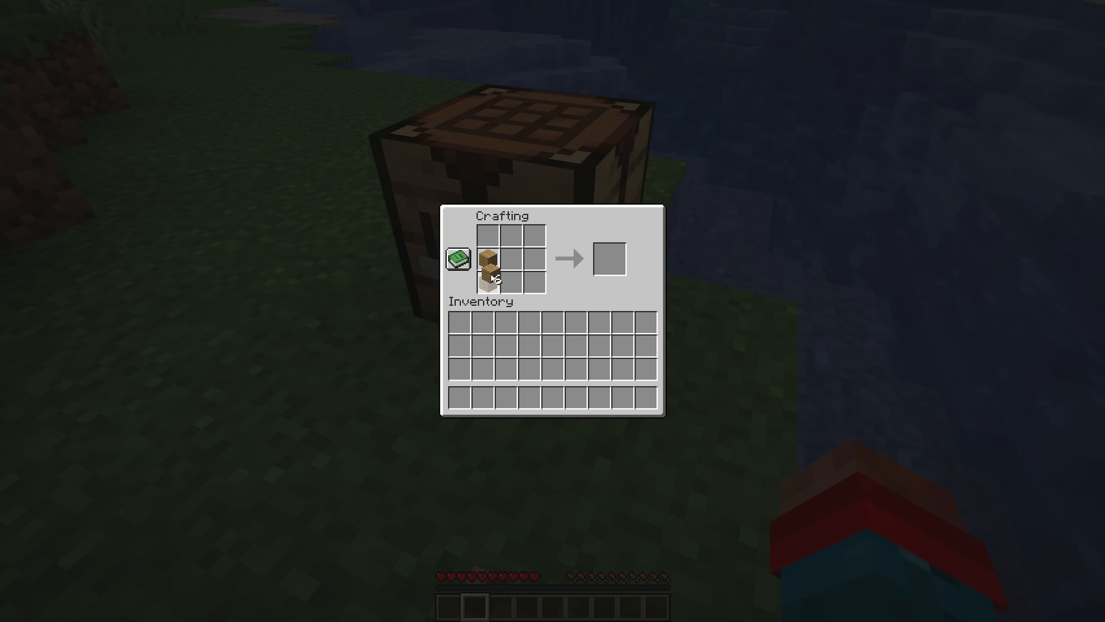
Close the crafting table to return to the superflat boat test world with the drop-height chat log.
key(Escape)
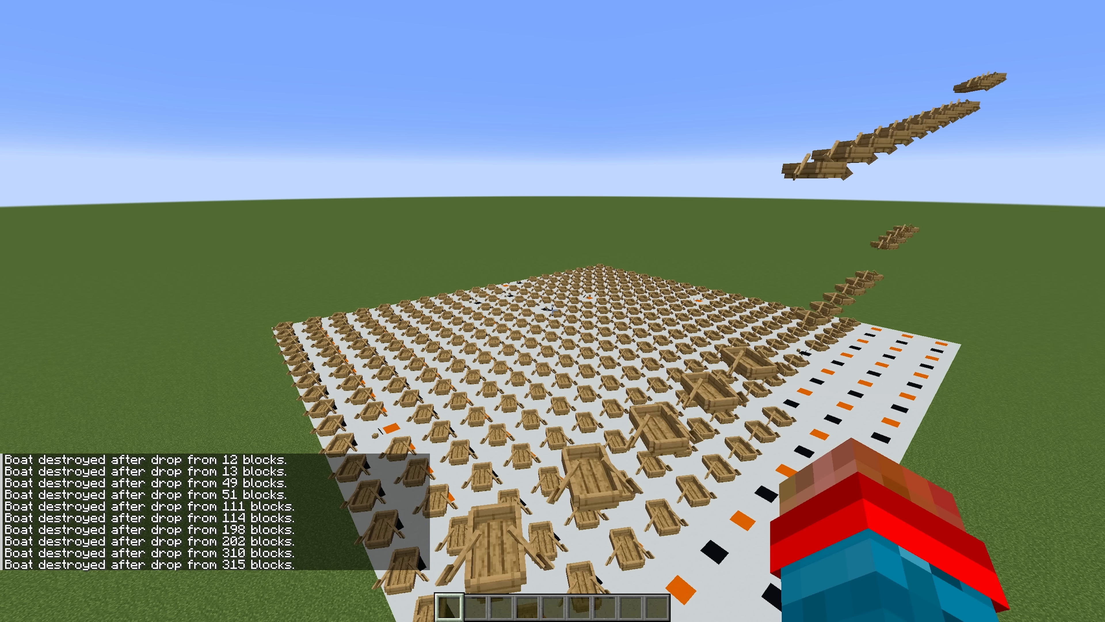
mouse_move(553, 311)
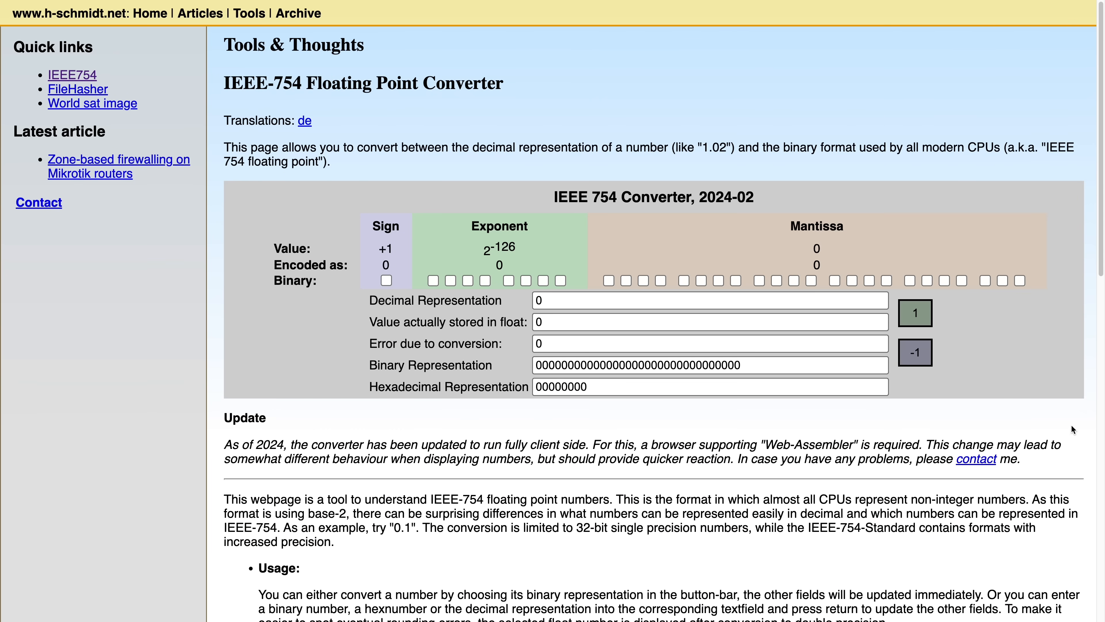
mouse_move(601, 315)
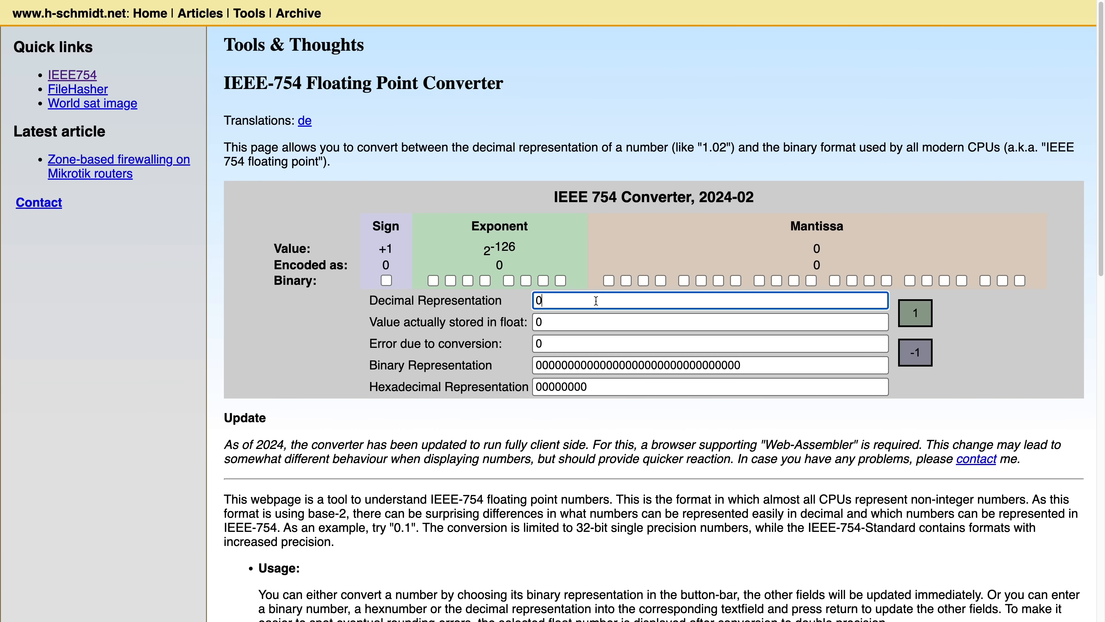
Convert decimal 0.04, revealing stored value 0.0399999991…, its conversion error, 32 binary bits and hex 3d23d70a.
text(0.04)
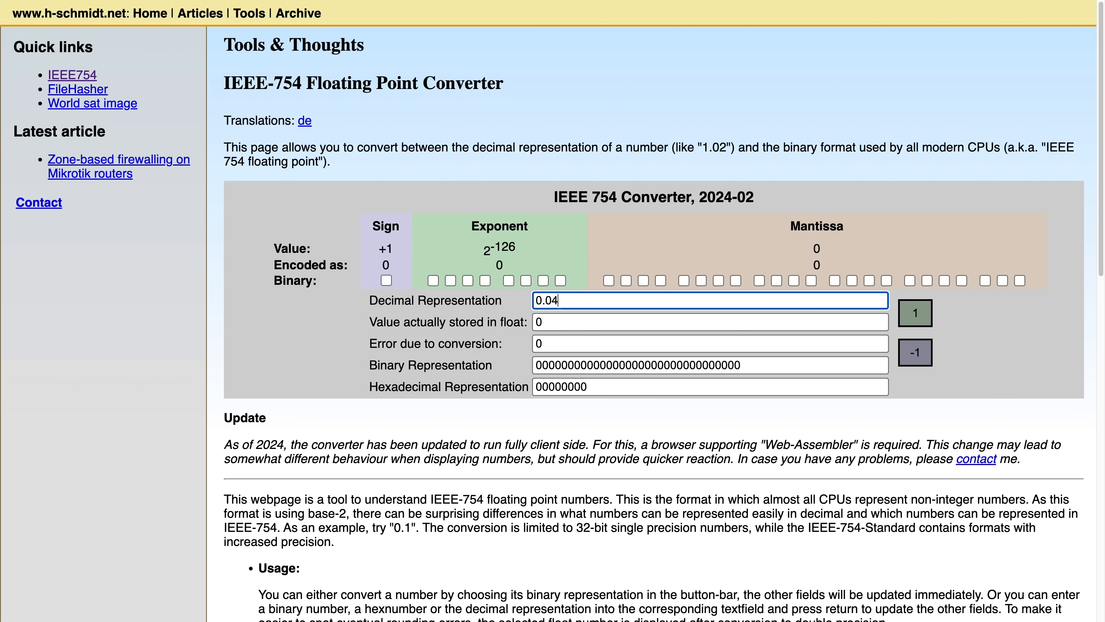
key(Return)
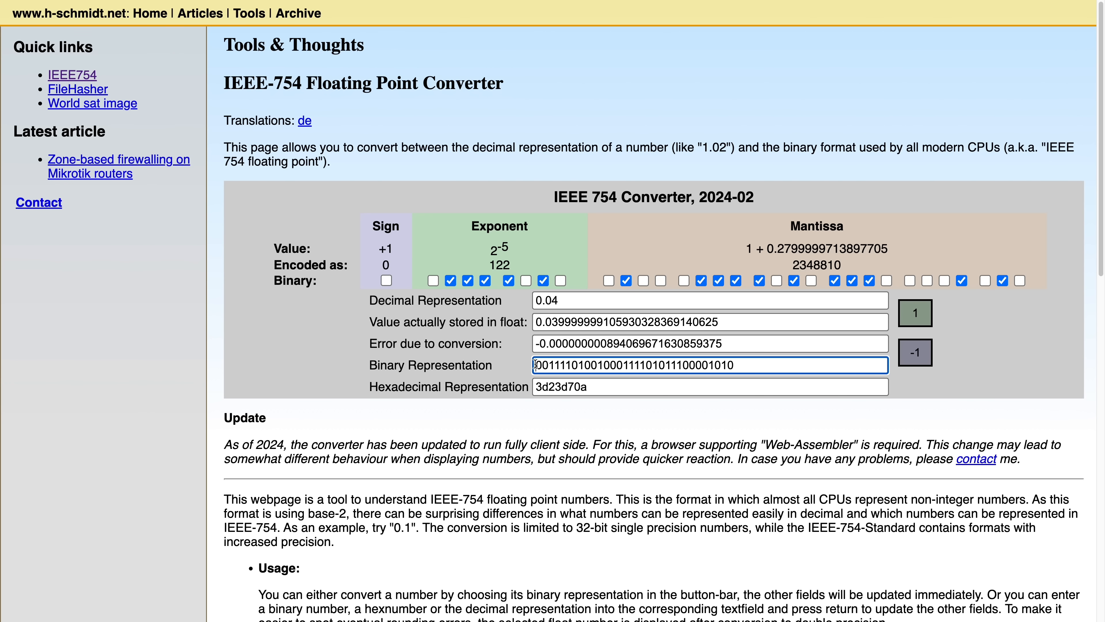
click(556, 365)
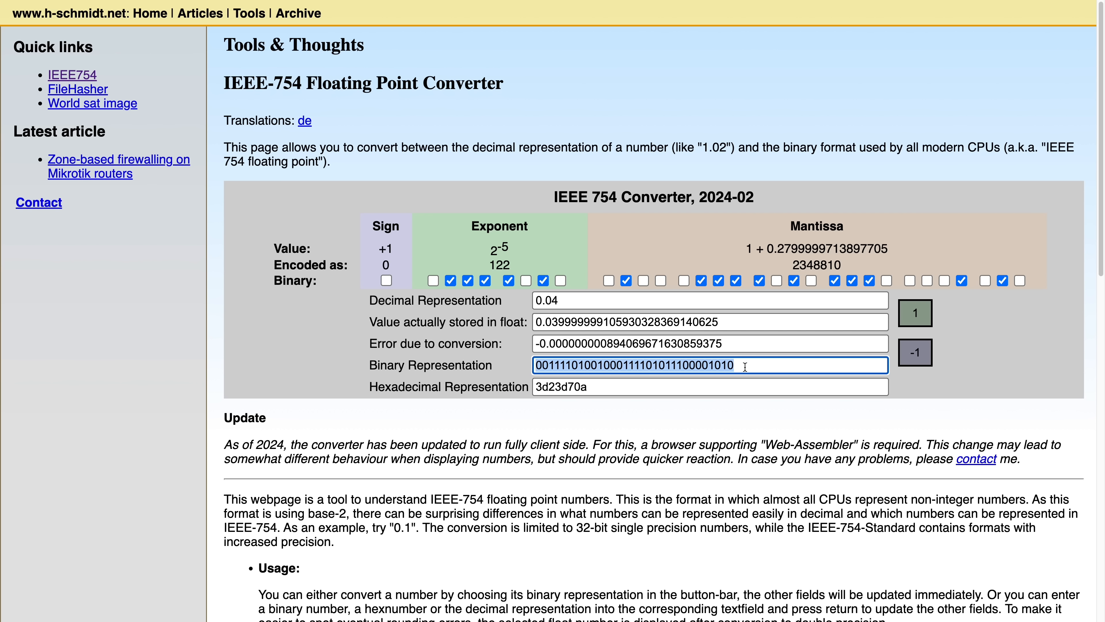
mouse_move(676, 256)
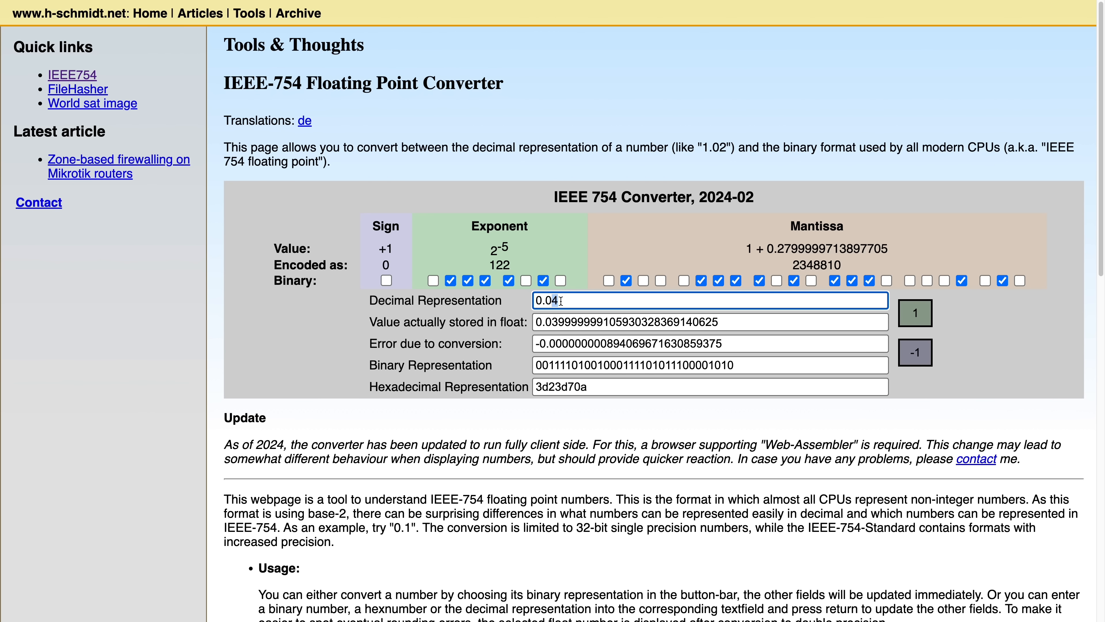
mouse_move(693, 386)
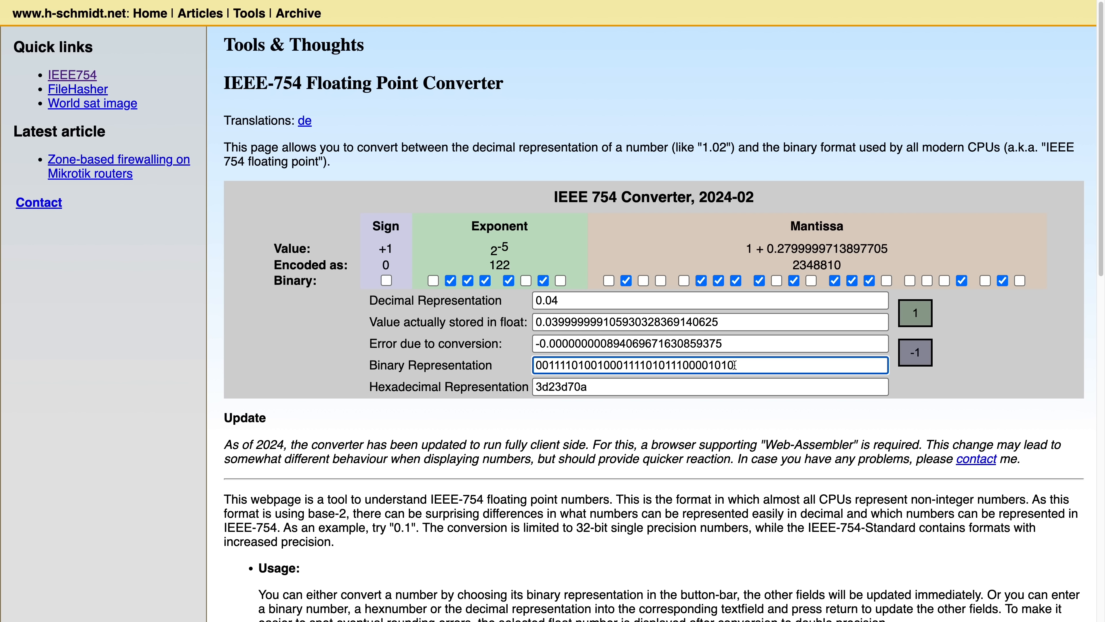
mouse_move(774, 364)
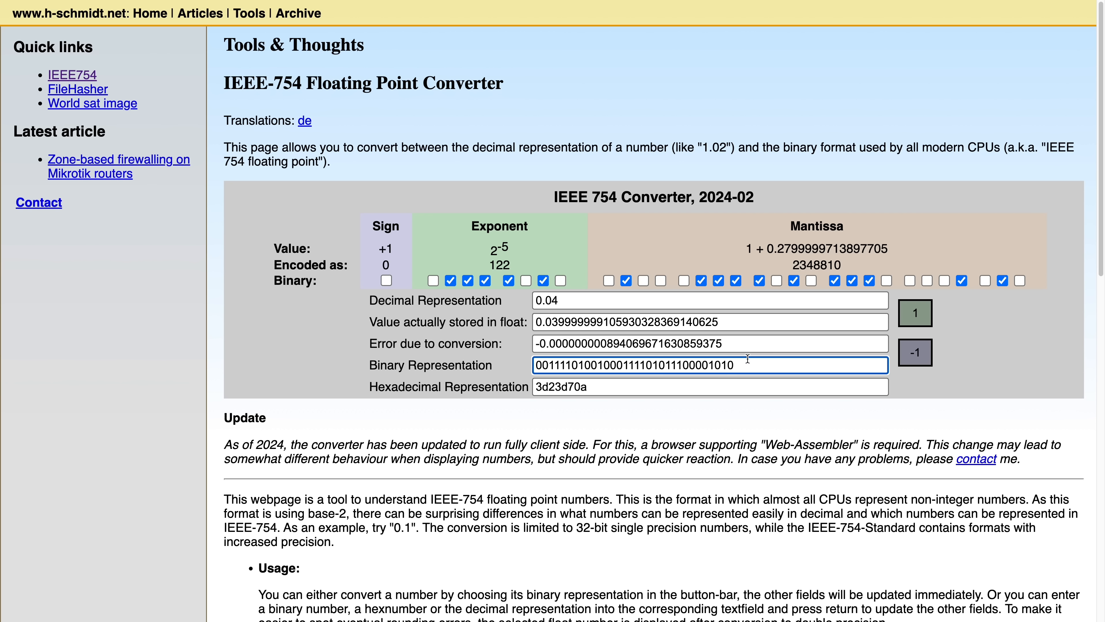
mouse_move(776, 368)
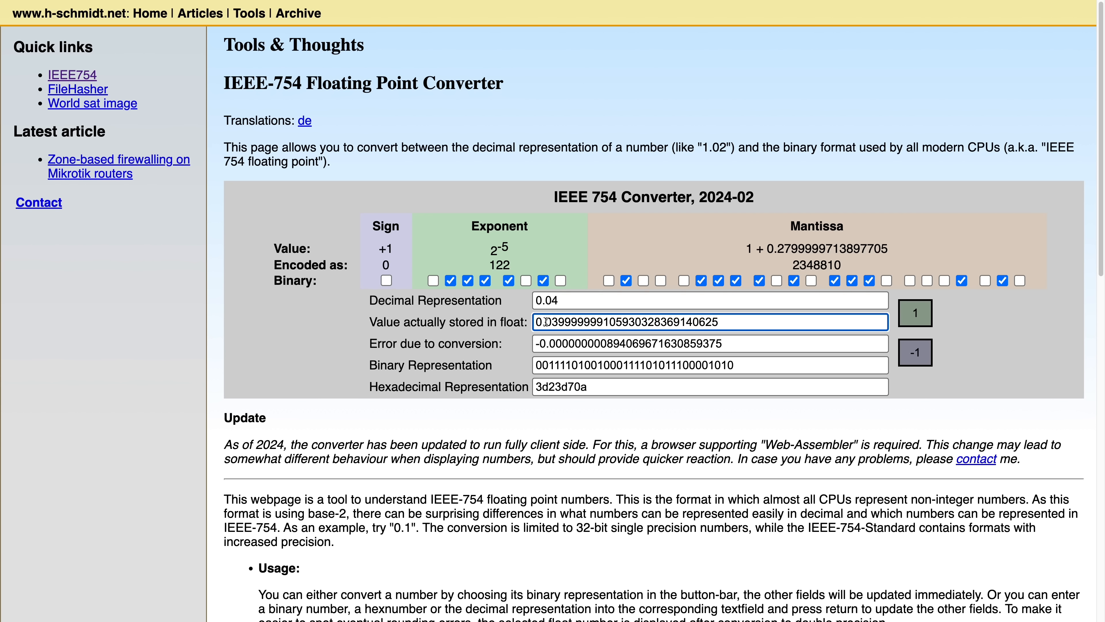
mouse_move(635, 317)
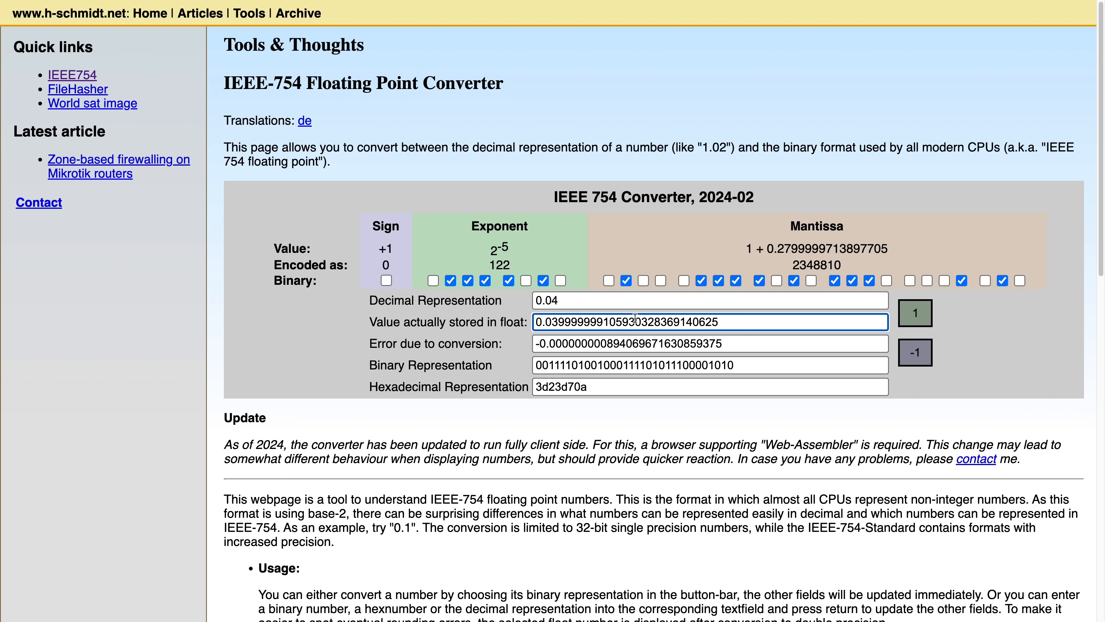